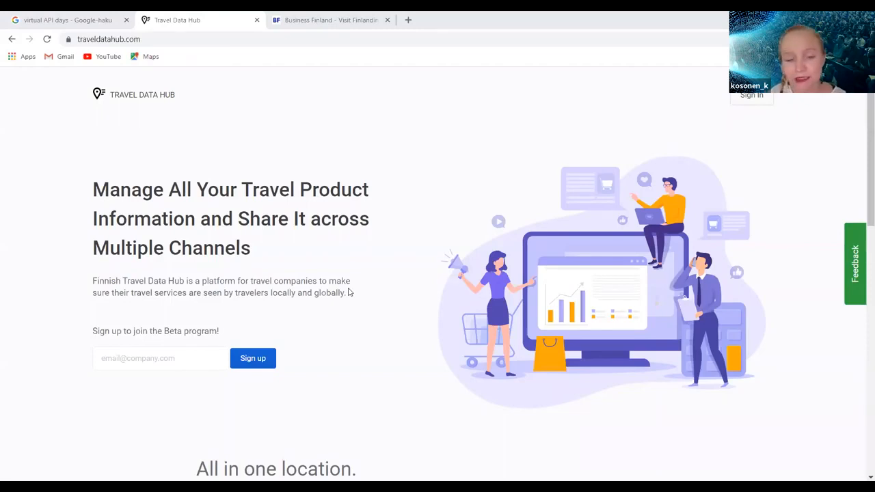
mouse_move(437, 323)
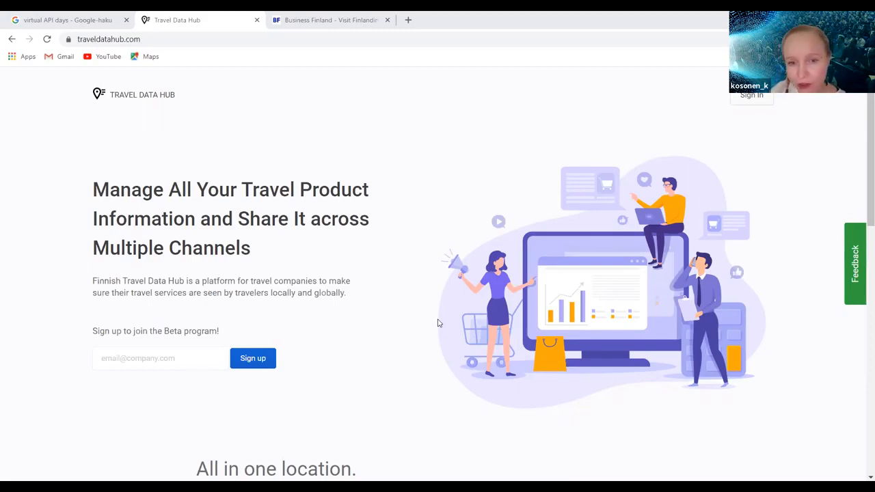
scroll(down, 3)
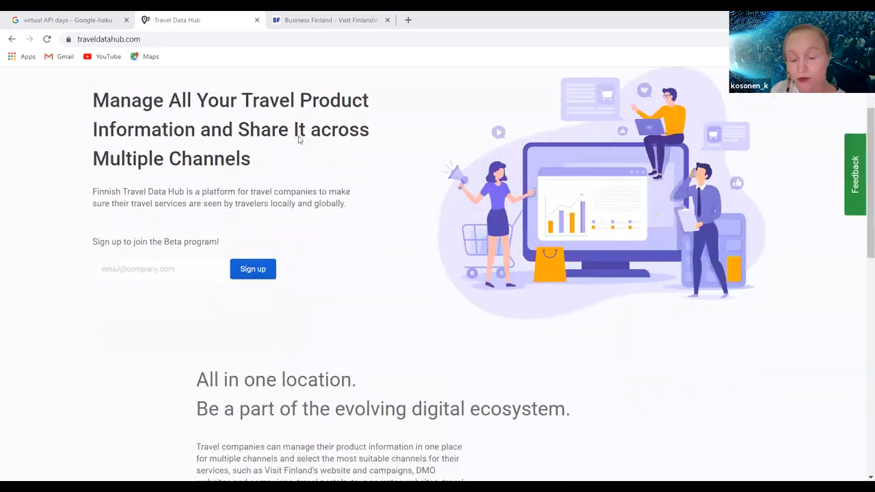
mouse_move(325, 168)
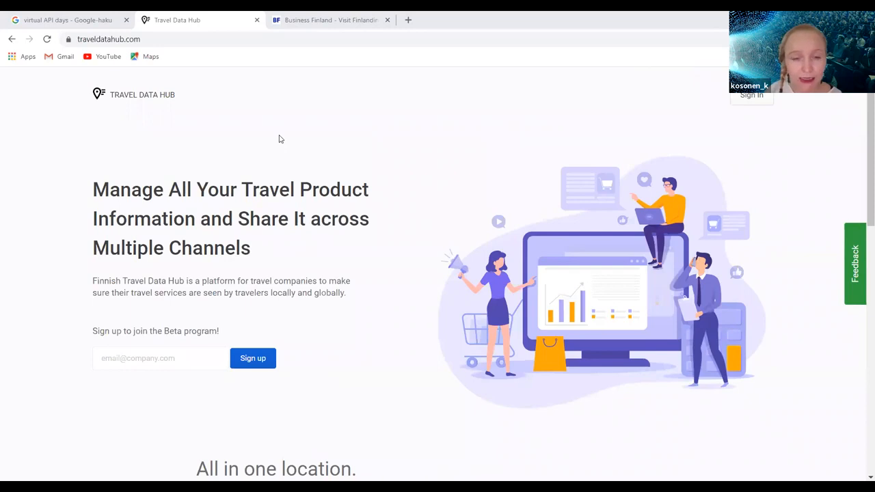
mouse_move(380, 290)
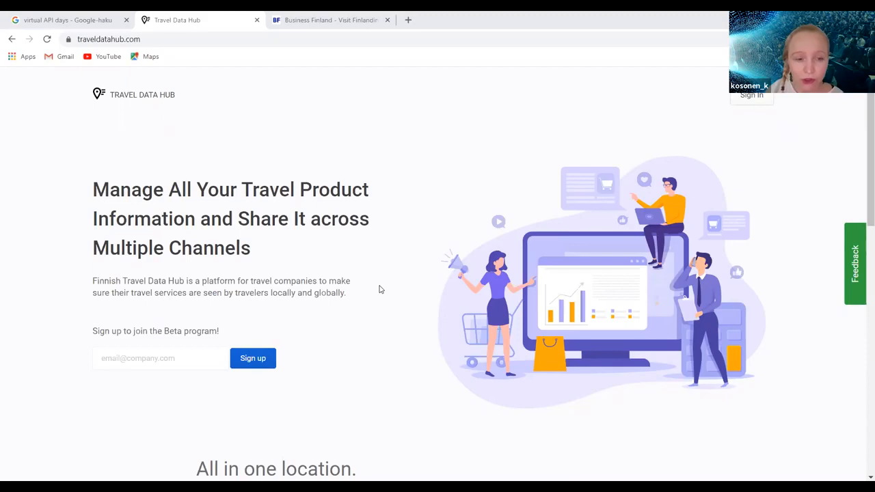
scroll(down, 3)
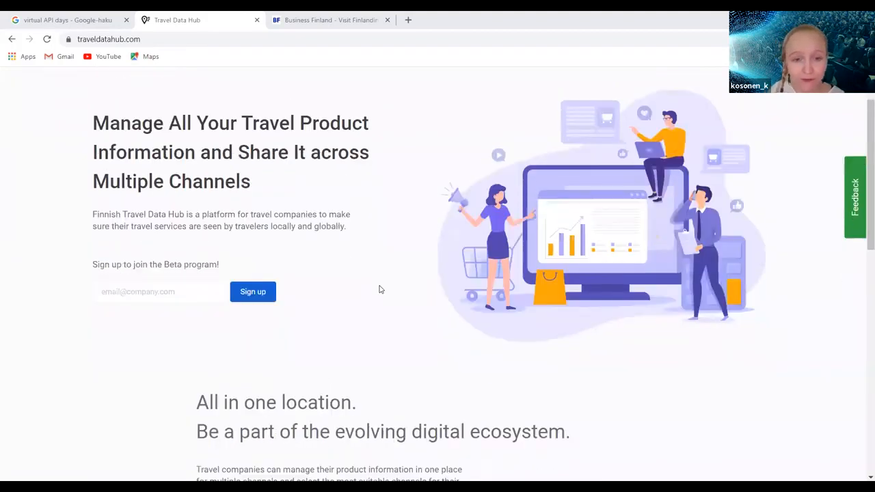
scroll(down, 3)
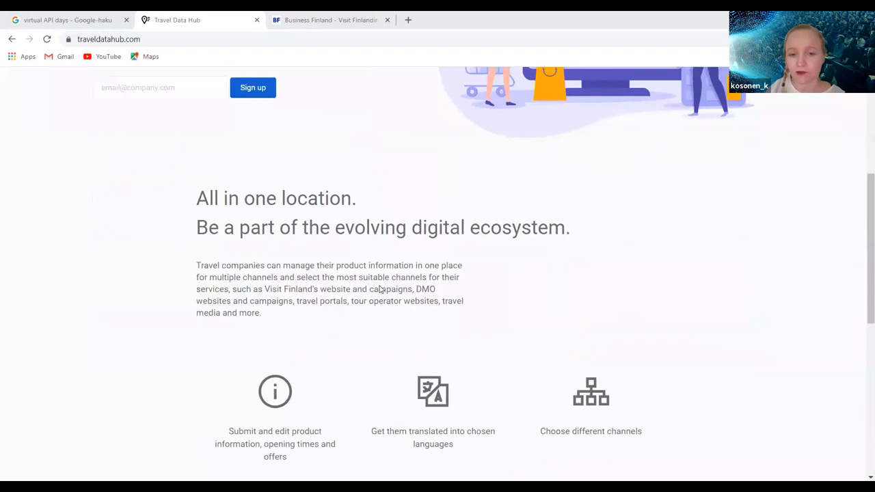
scroll(down, 3)
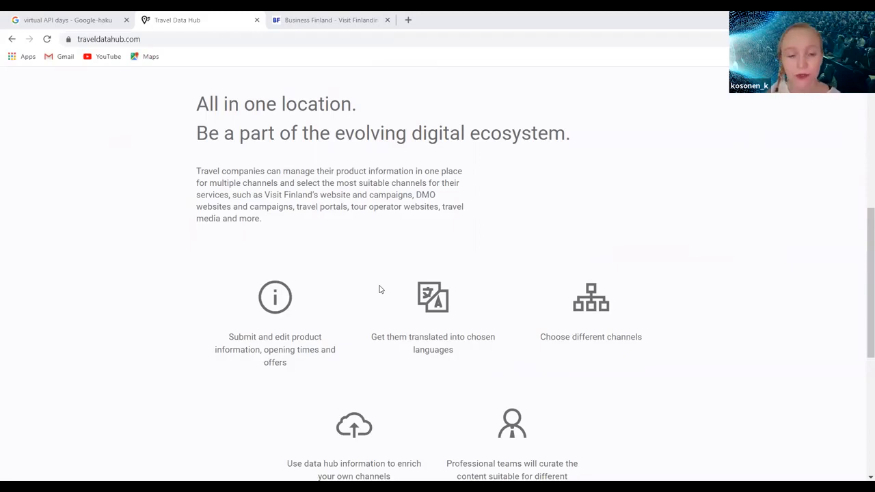
scroll(down, 3)
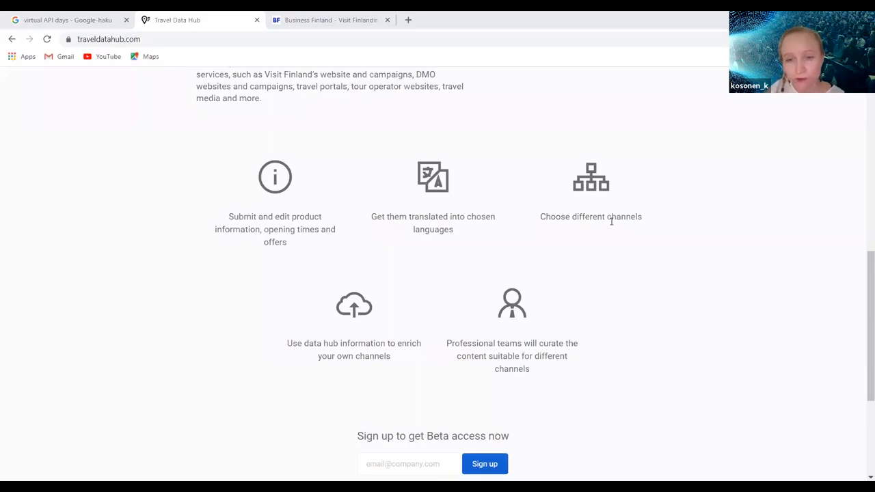
mouse_move(553, 231)
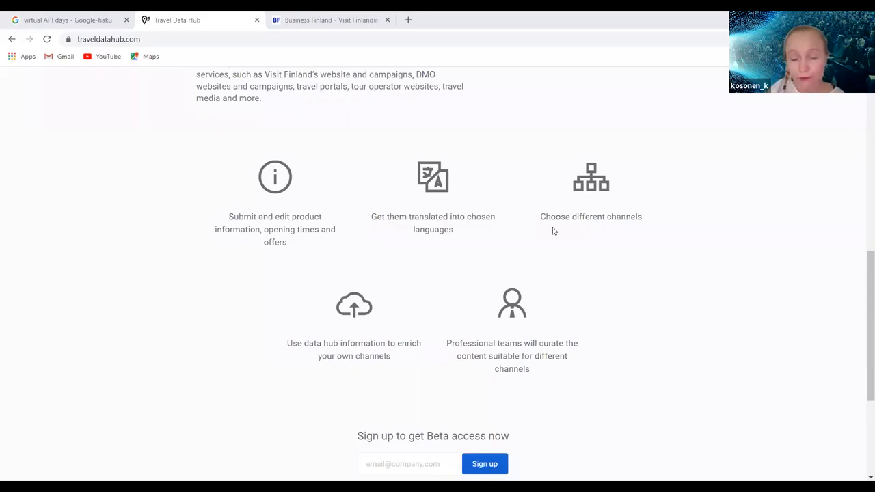
mouse_move(326, 289)
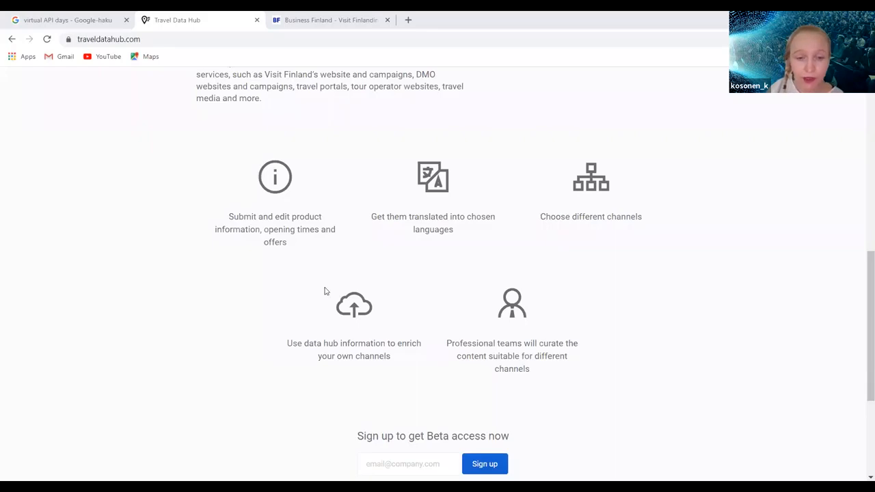
scroll(down, 3)
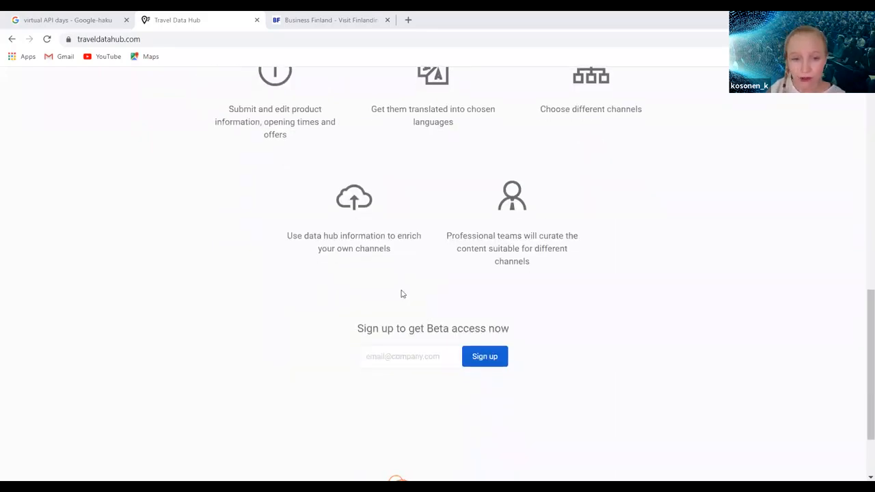
mouse_move(527, 293)
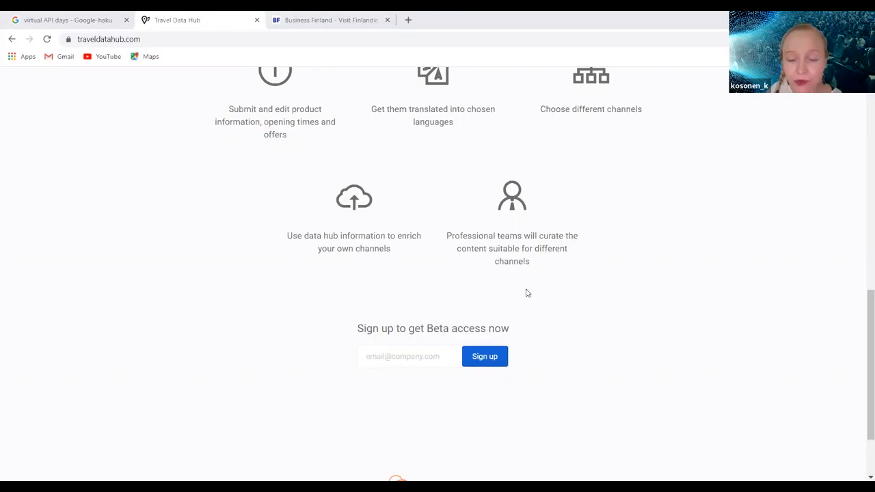
scroll(down, 3)
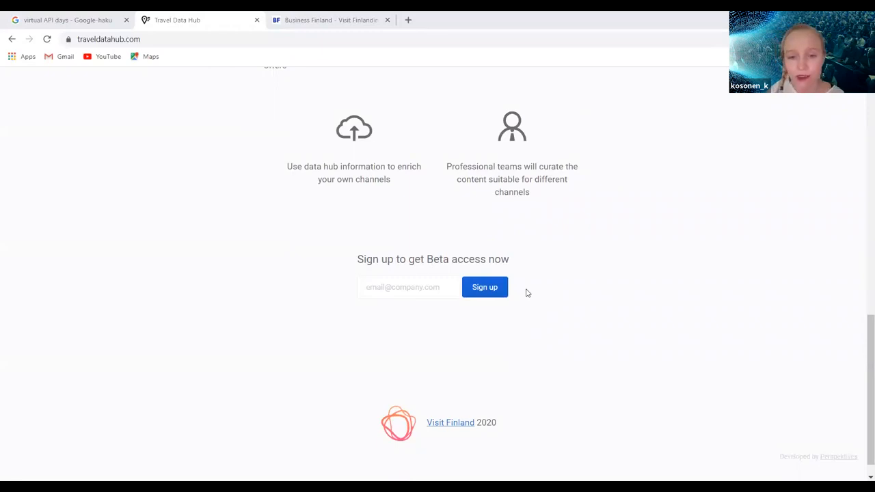
scroll(up, 3)
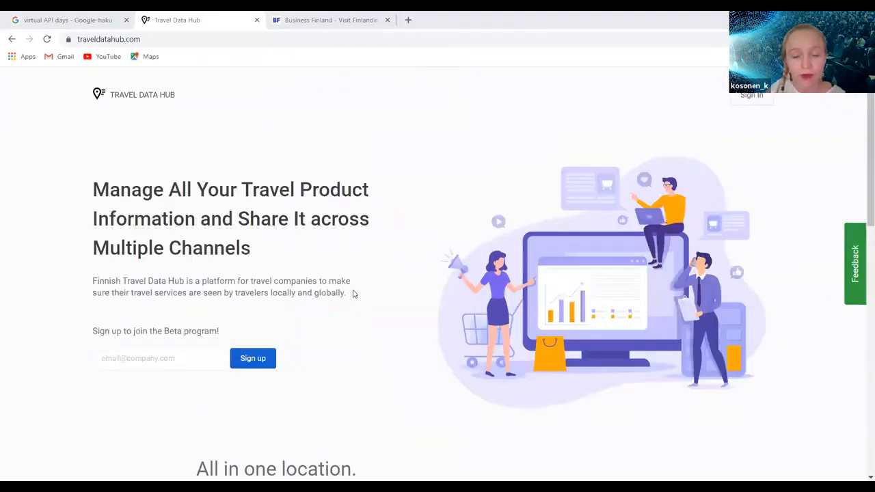
mouse_move(478, 296)
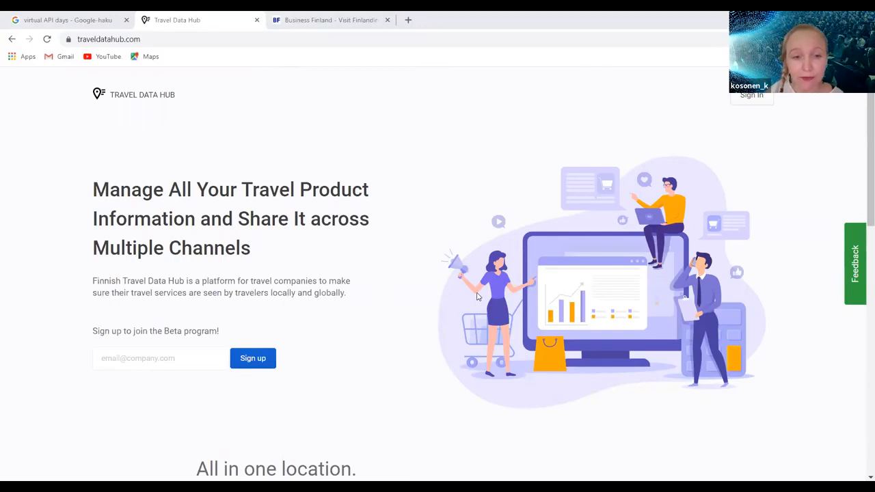
scroll(down, 3)
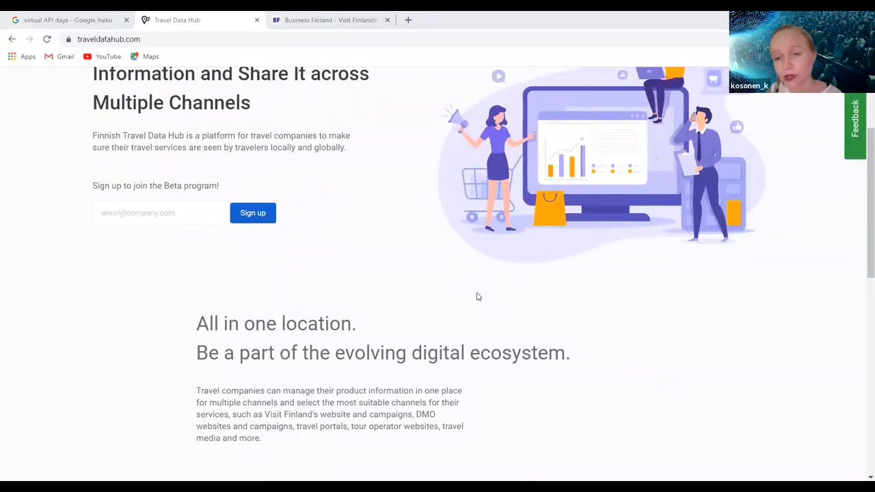
scroll(up, 3)
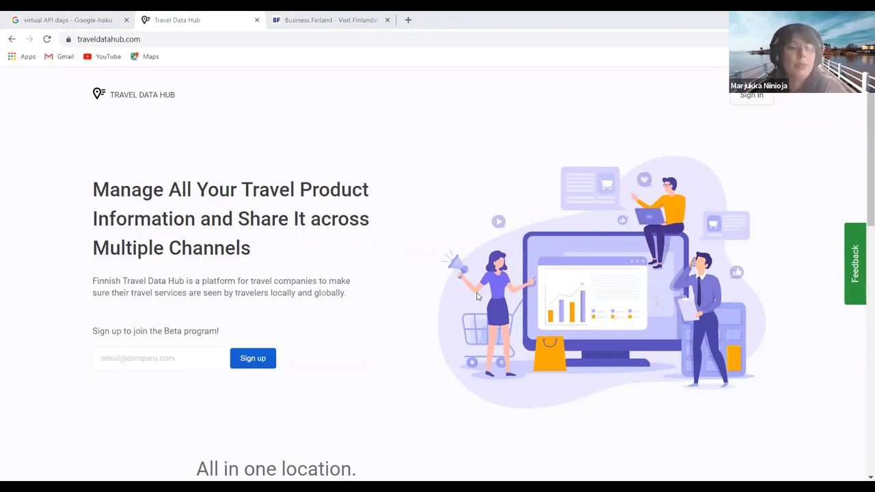
mouse_move(577, 316)
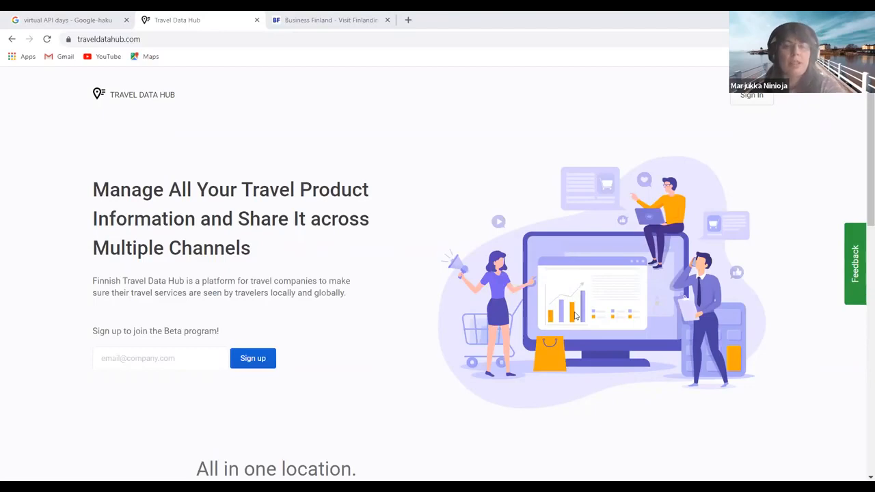
scroll(down, 3)
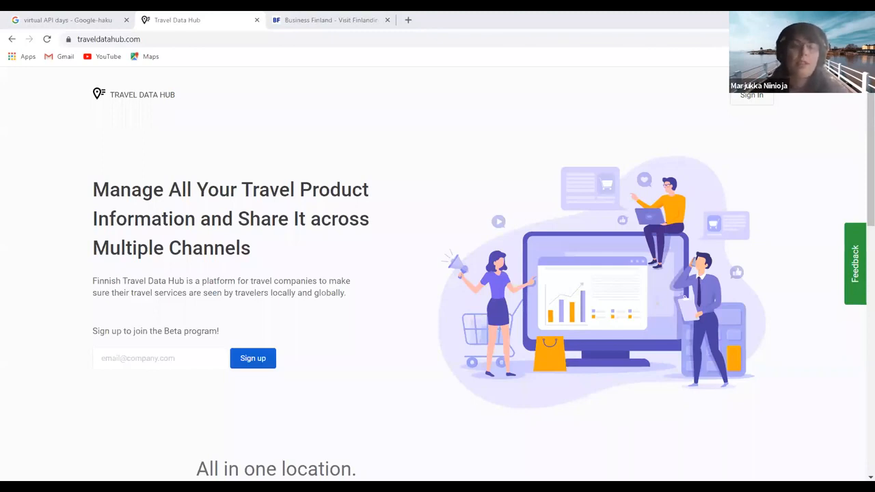
mouse_move(581, 265)
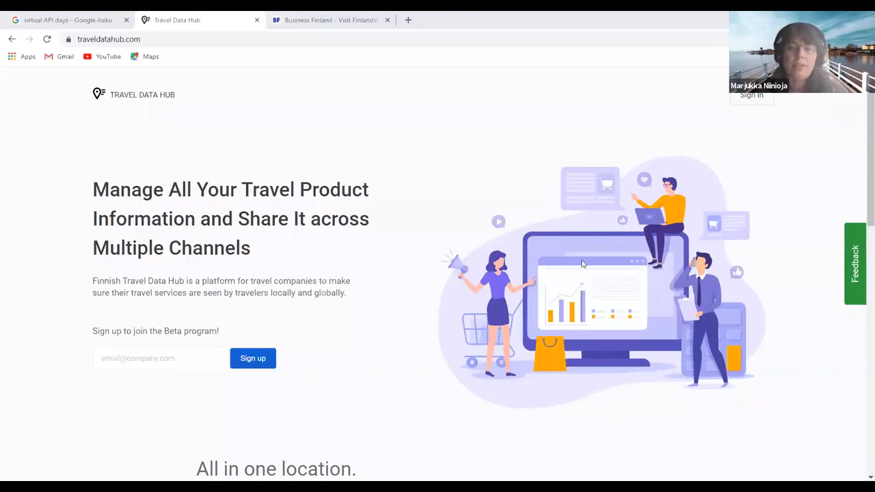